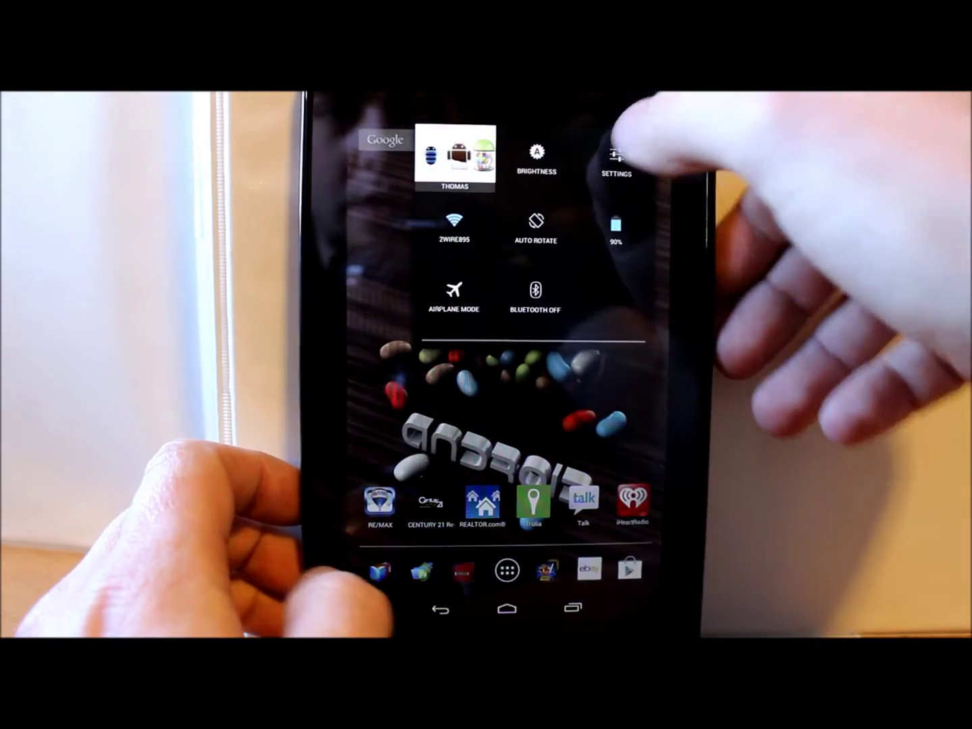
# Open quick settings and bring up the Power off / Airplane mode / Silent mode menu
pyautogui.click(617, 156)
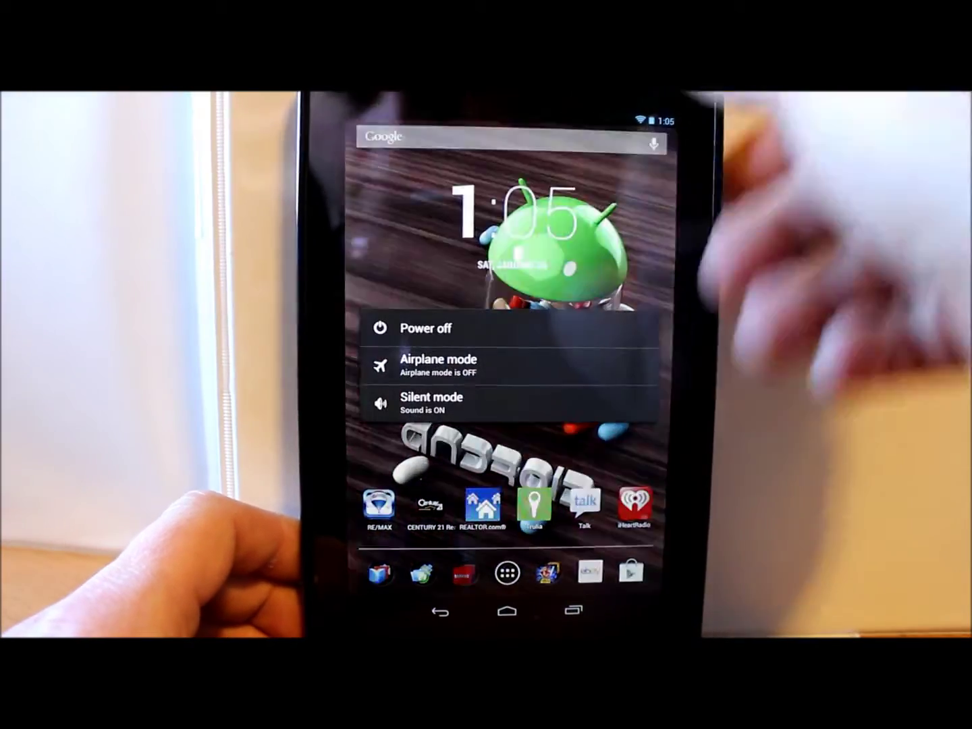
pyautogui.click(426, 329)
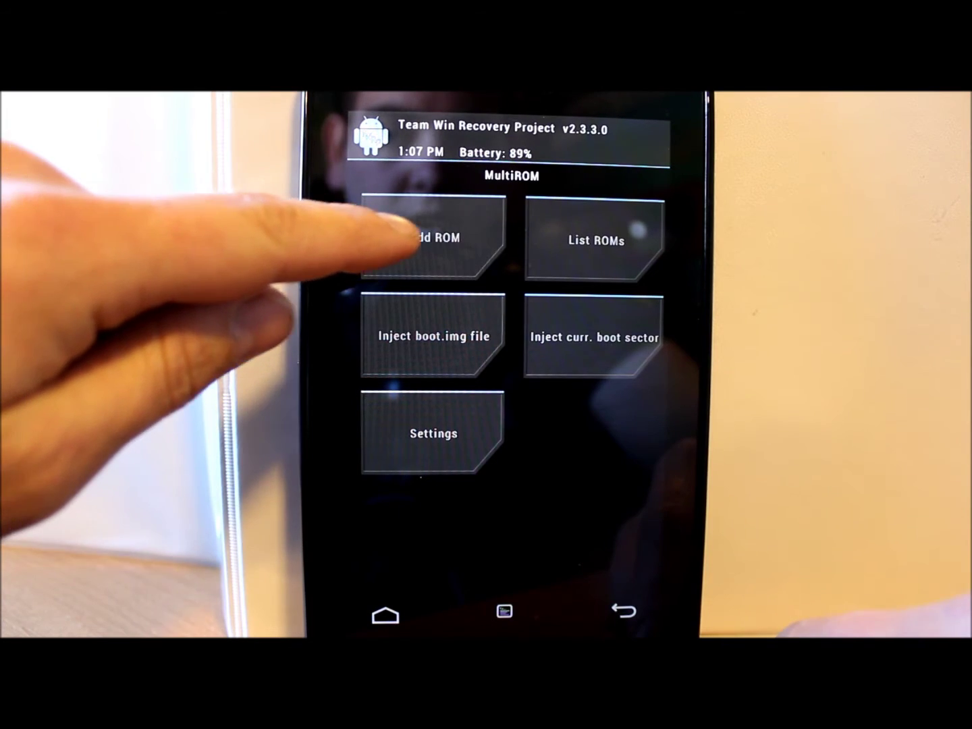
pyautogui.click(433, 237)
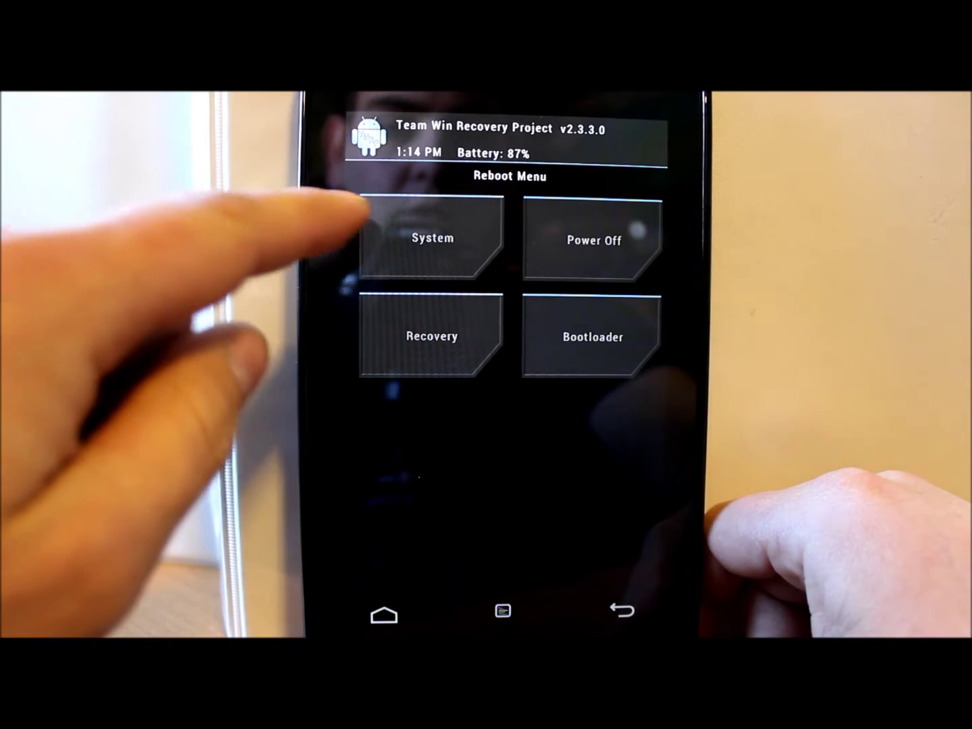
pyautogui.click(433, 238)
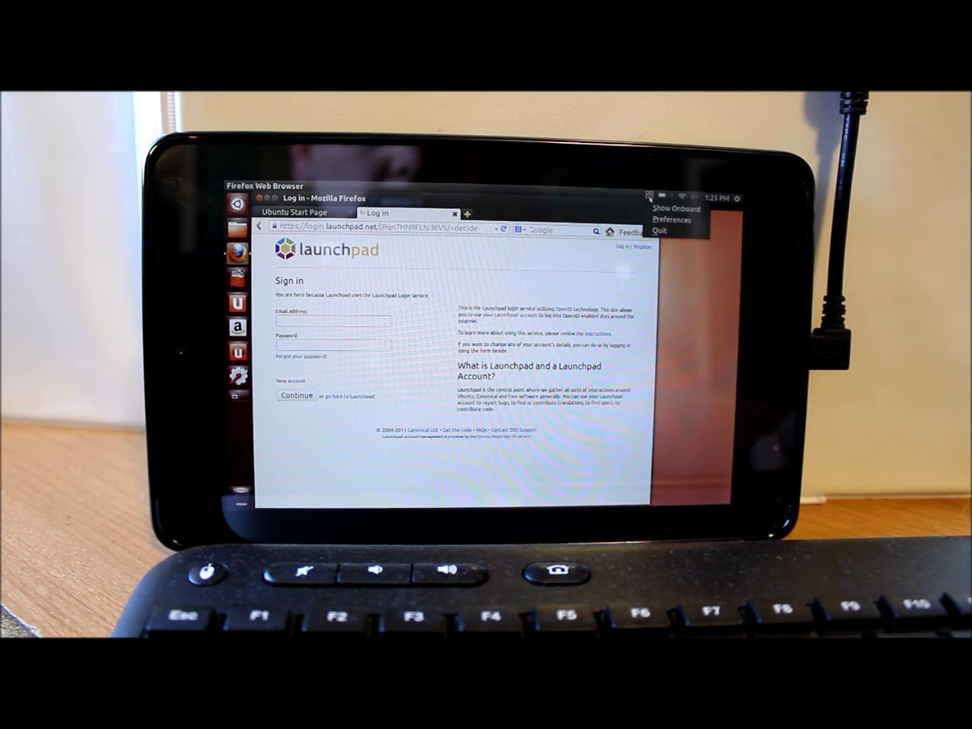
# Show the Onboard keyboard menu from the top-panel keyboard indicator
pyautogui.click(678, 208)
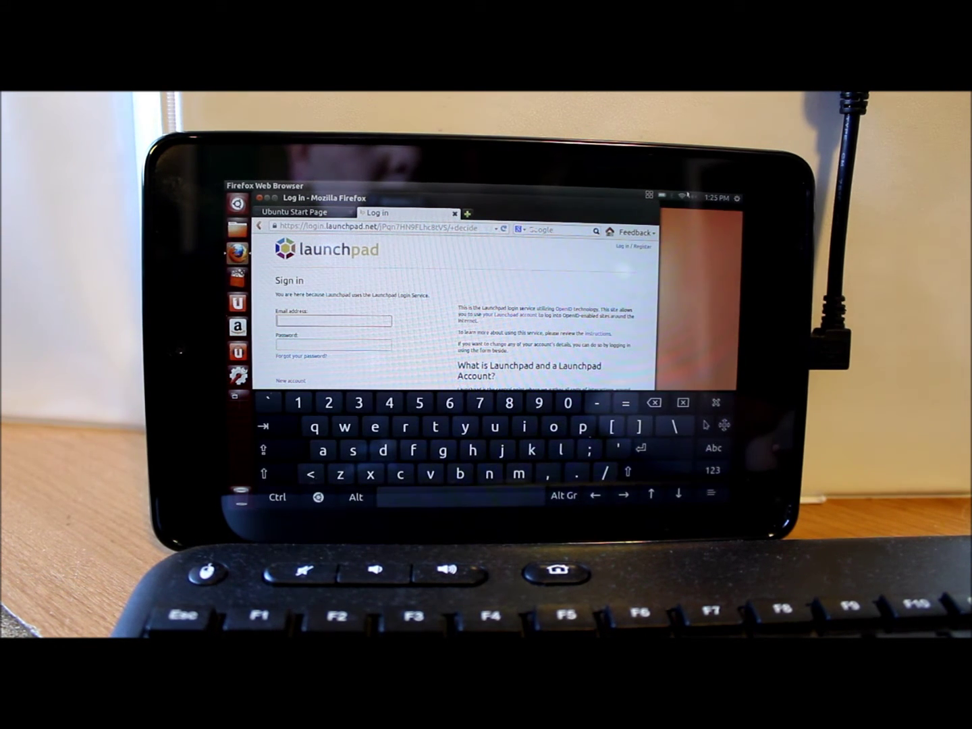
# Hide the Onboard on-screen keyboard and show System Settings' All Settings view
pyautogui.click(685, 197)
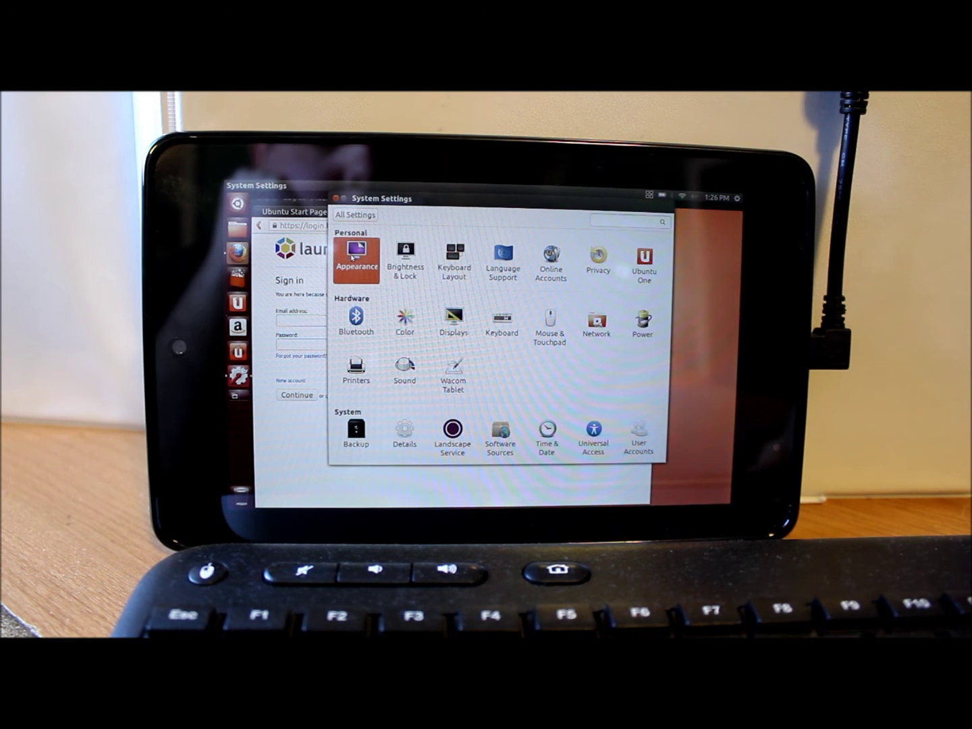
# Close System Settings, cancelling Firefox's Confirm close so both Launchpad tabs stay open
pyautogui.click(356, 260)
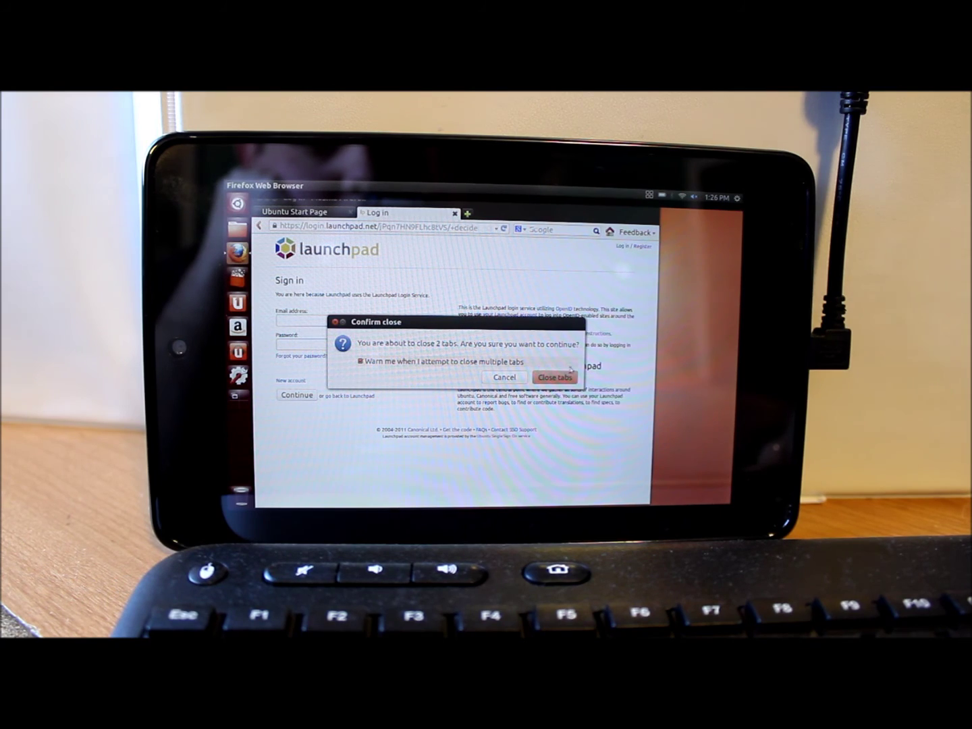
pyautogui.click(503, 378)
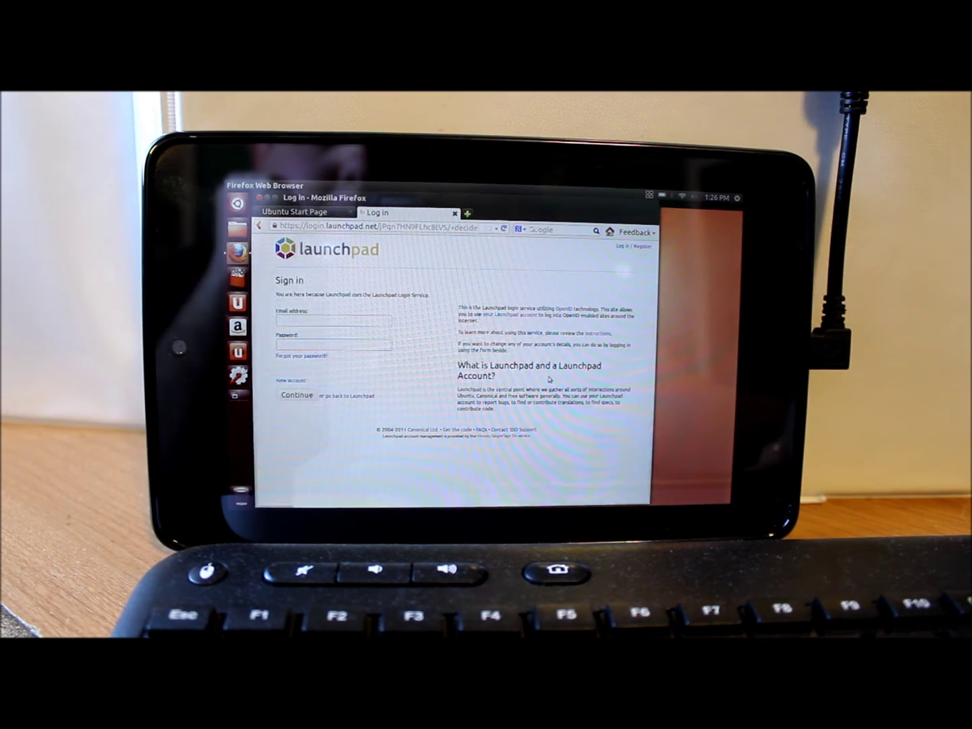